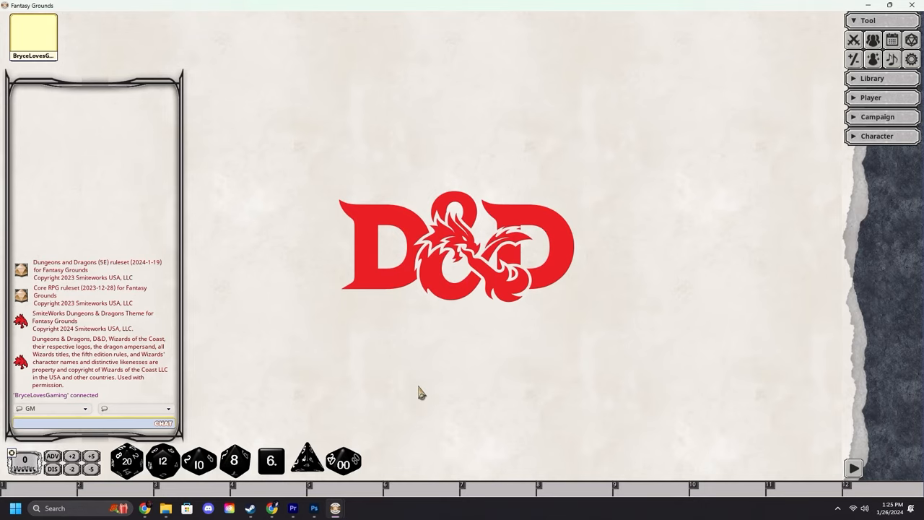
pyautogui.moveTo(551, 322)
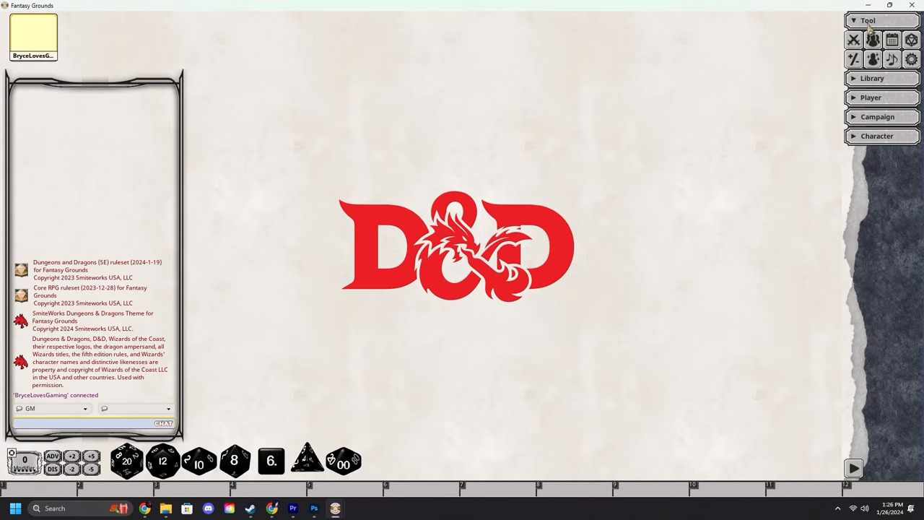
pyautogui.moveTo(911, 60)
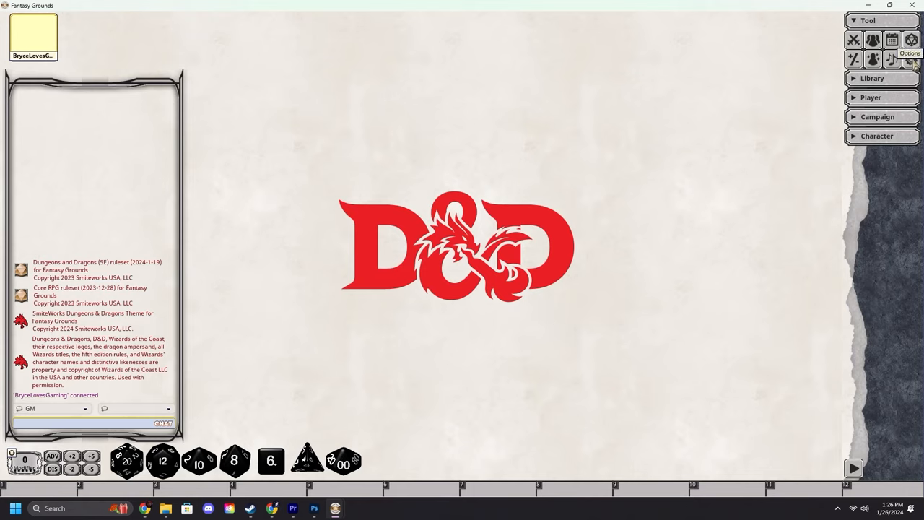
# Reach the setup guide's module-set page via Options, Setup and Next
pyautogui.click(911, 60)
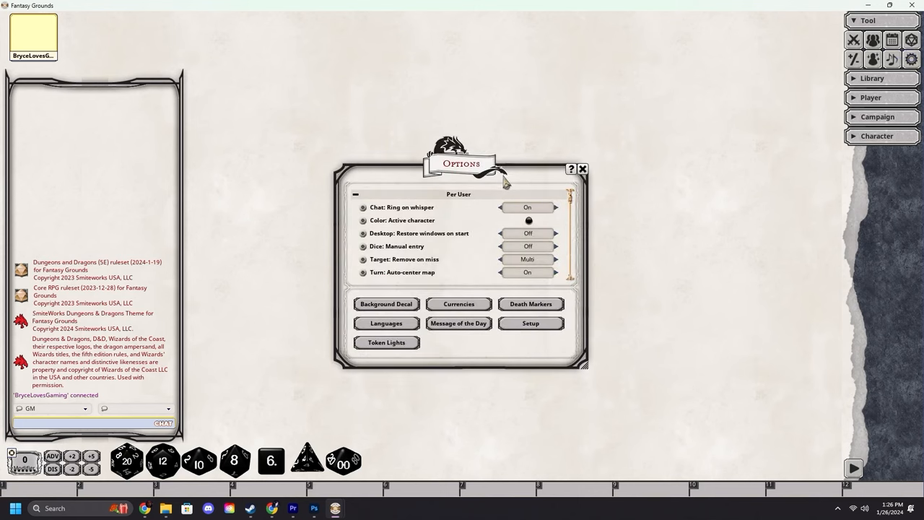
pyautogui.click(531, 323)
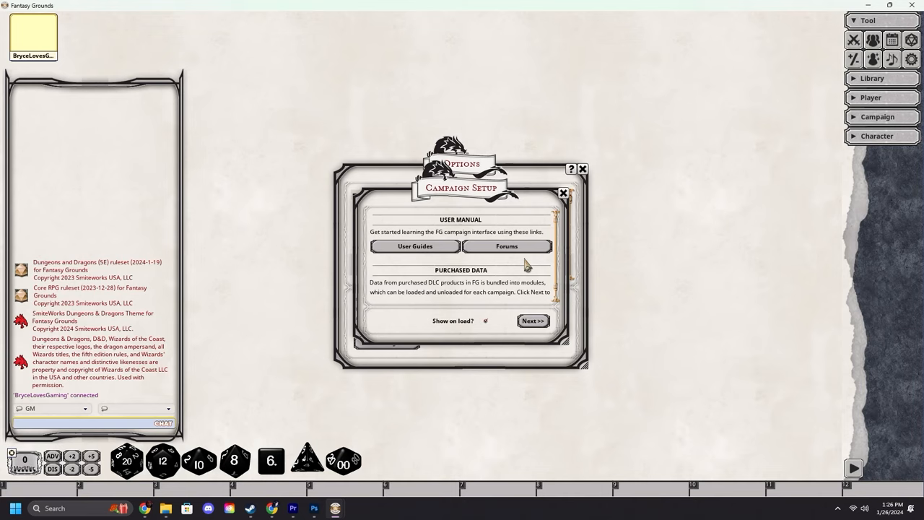
pyautogui.click(533, 320)
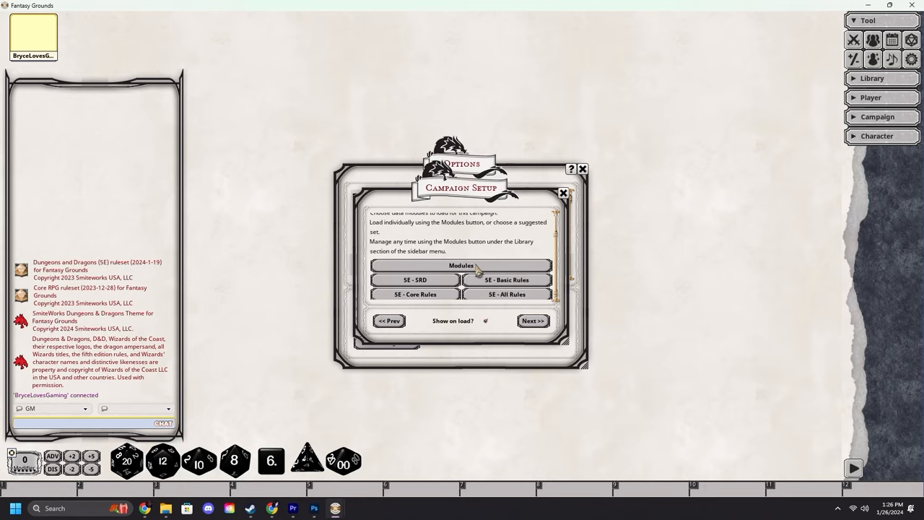
pyautogui.moveTo(500, 292)
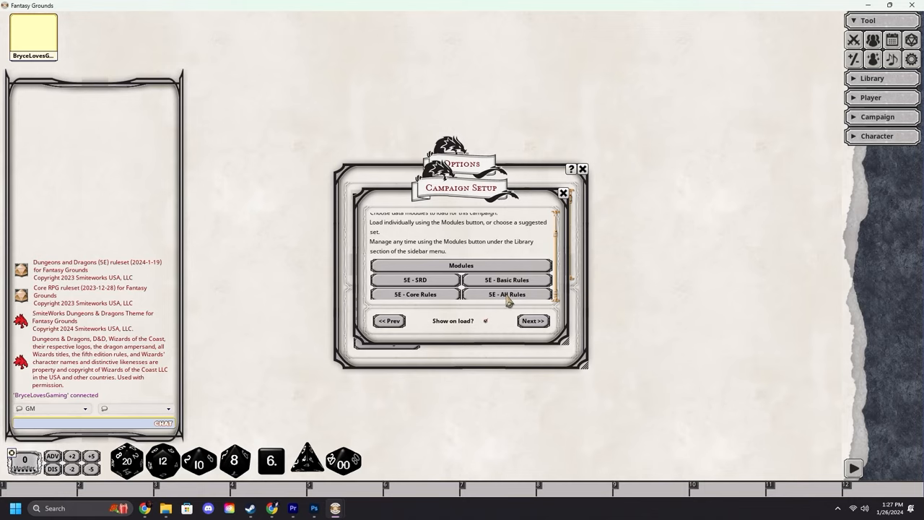
pyautogui.moveTo(447, 297)
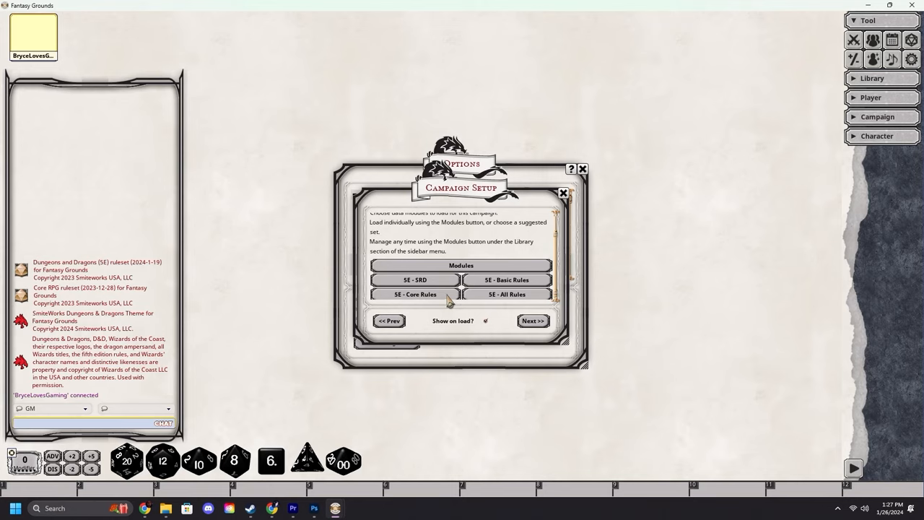
pyautogui.moveTo(433, 285)
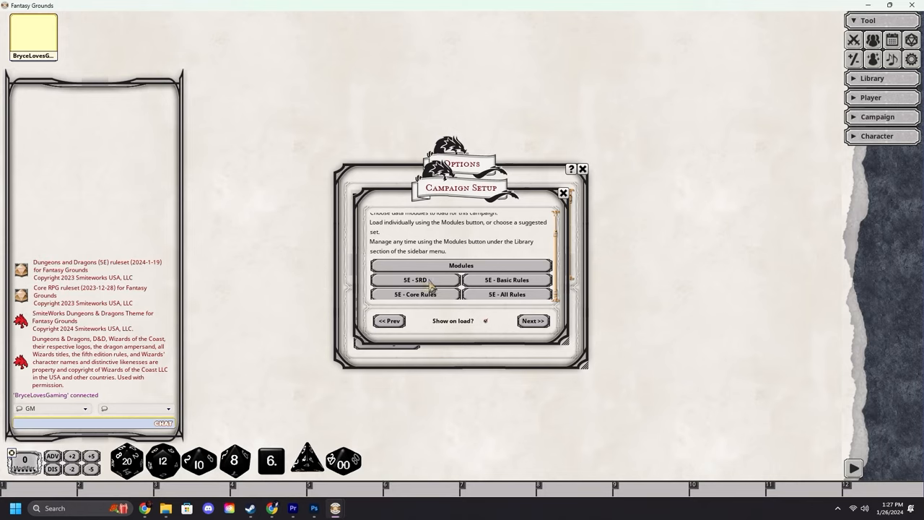
pyautogui.moveTo(516, 302)
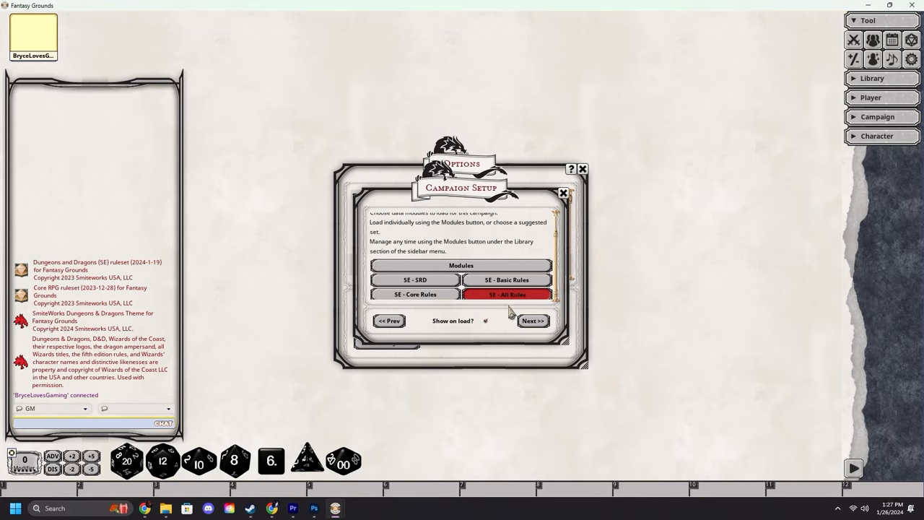
# Load 5E - All Rules, review that every rulebook shows Loaded, and dismiss the results
pyautogui.click(506, 294)
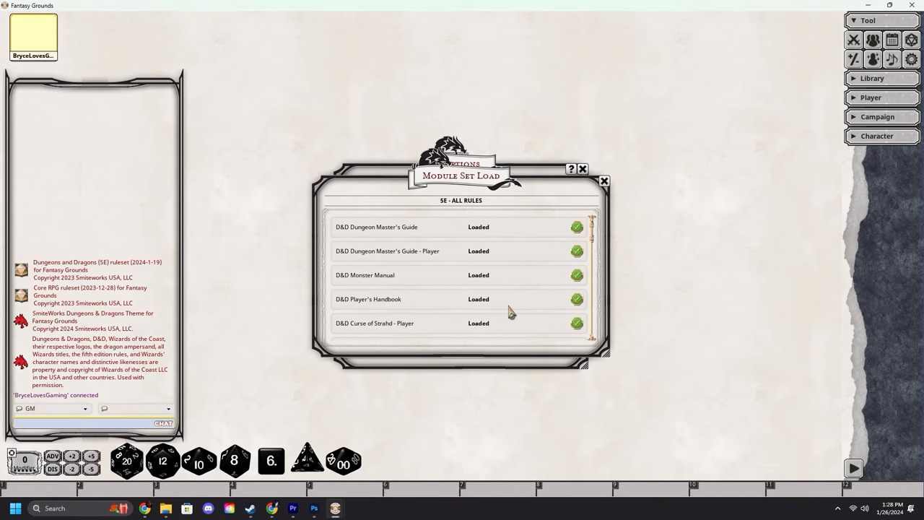
pyautogui.scroll(-3)
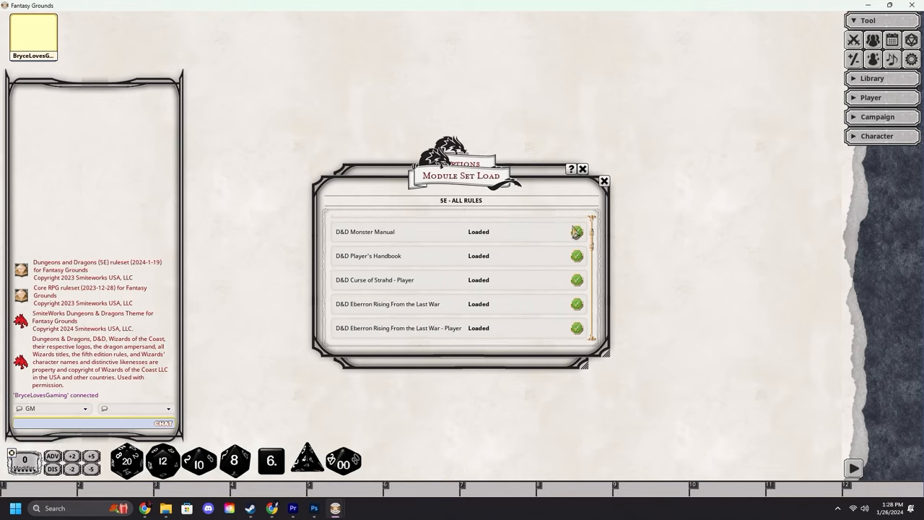
pyautogui.scroll(-3)
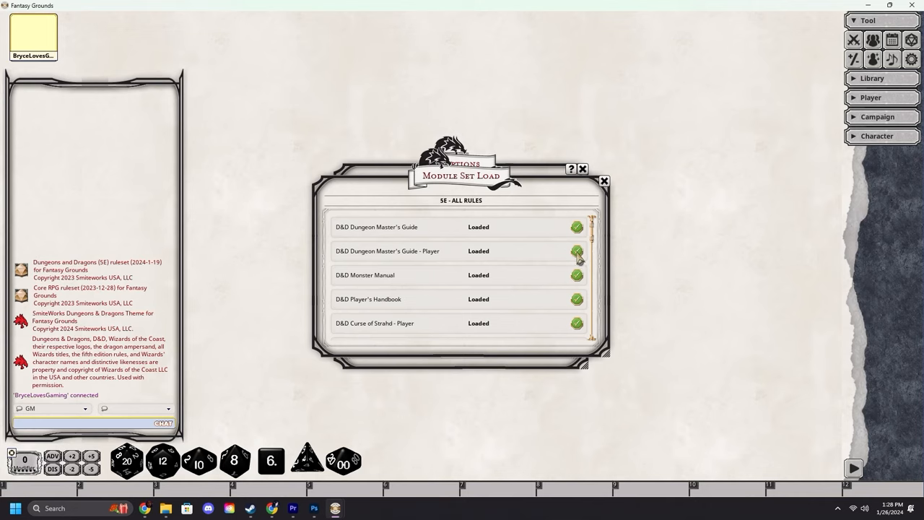
pyautogui.scroll(-3)
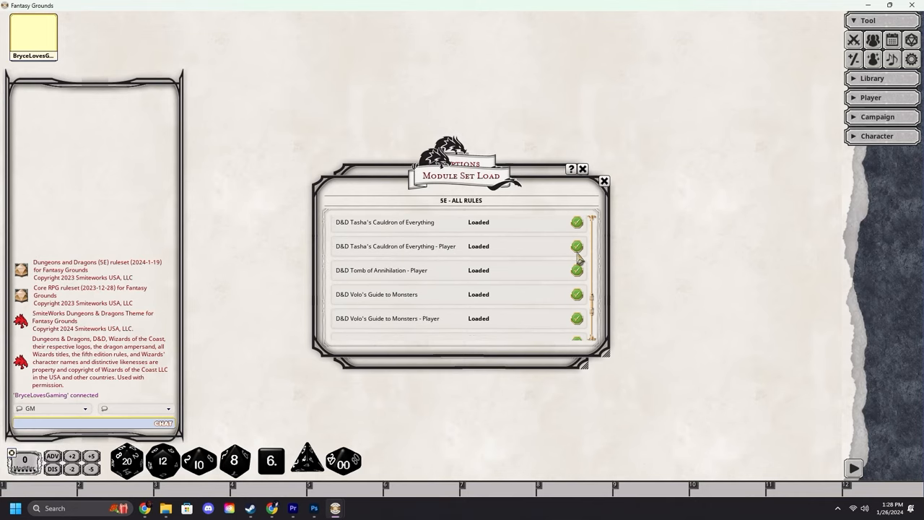
pyautogui.scroll(-3)
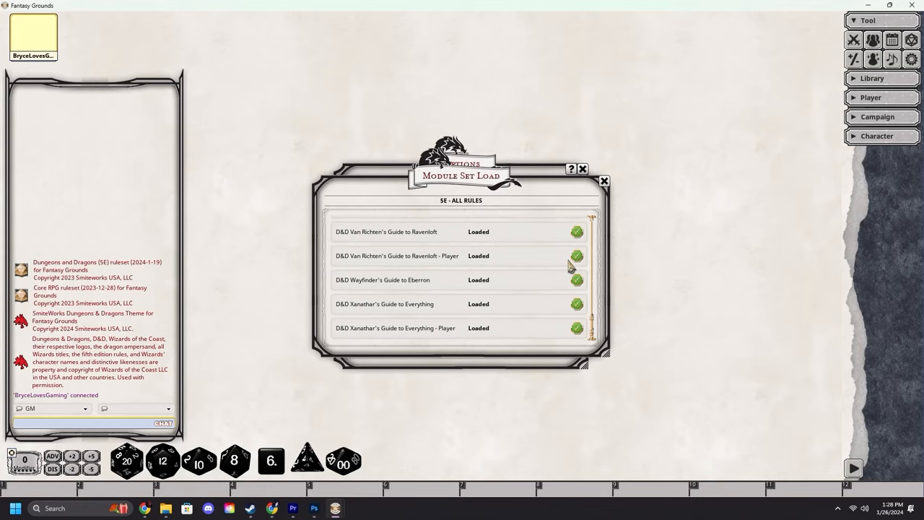
pyautogui.moveTo(569, 263)
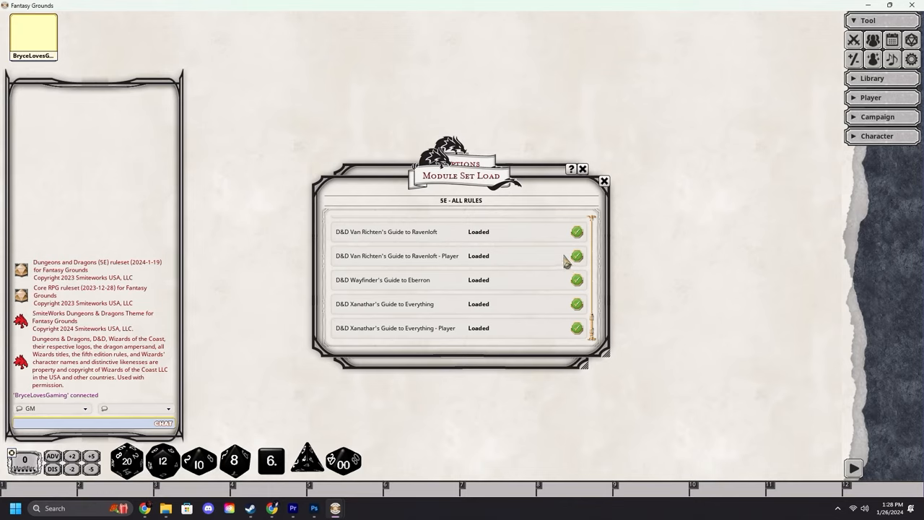
pyautogui.moveTo(575, 266)
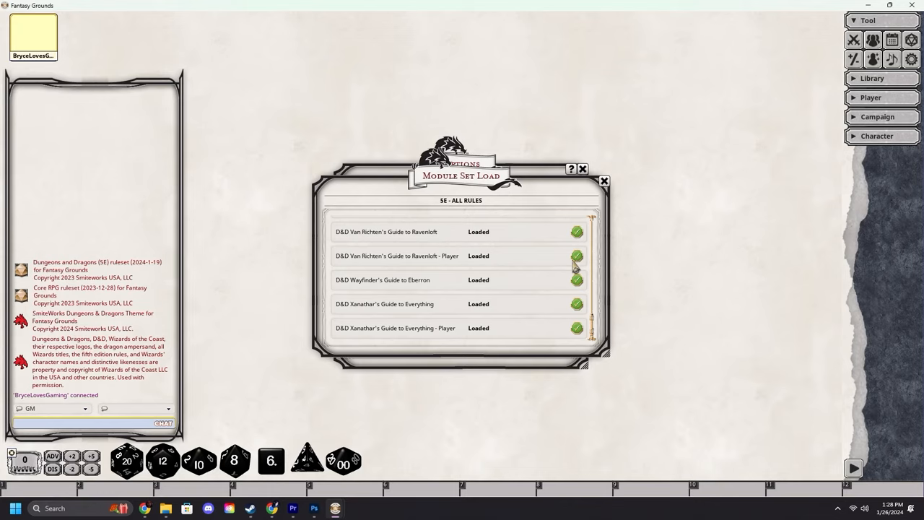
pyautogui.click(604, 181)
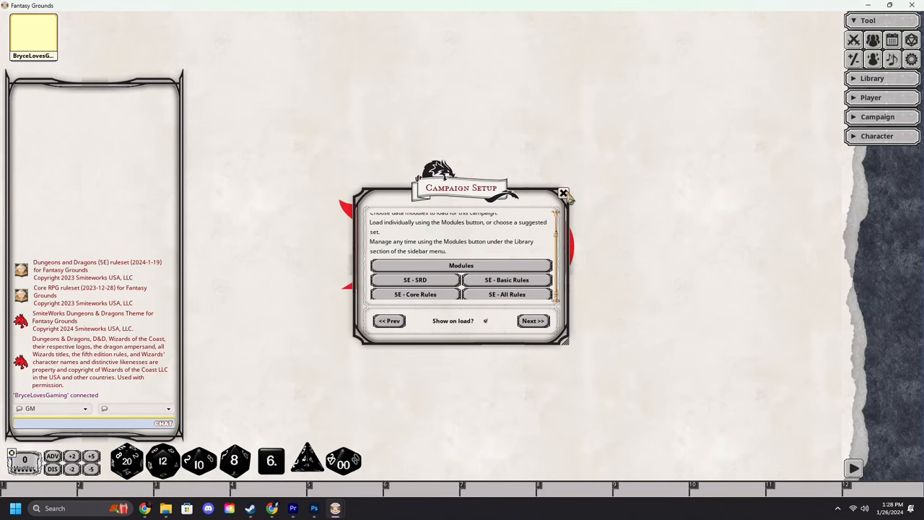
# Close Campaign Setup and show the Library's Modules list of guides, core rules and supplements
pyautogui.click(563, 193)
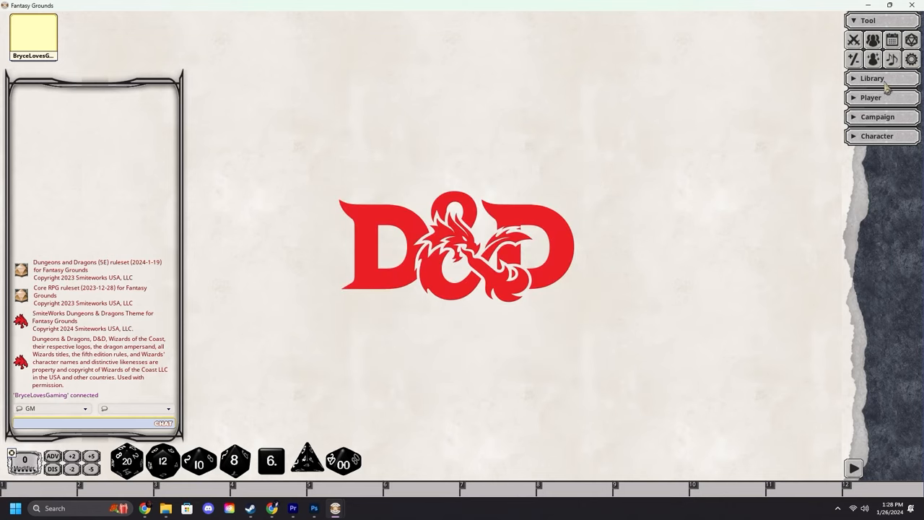
pyautogui.click(872, 78)
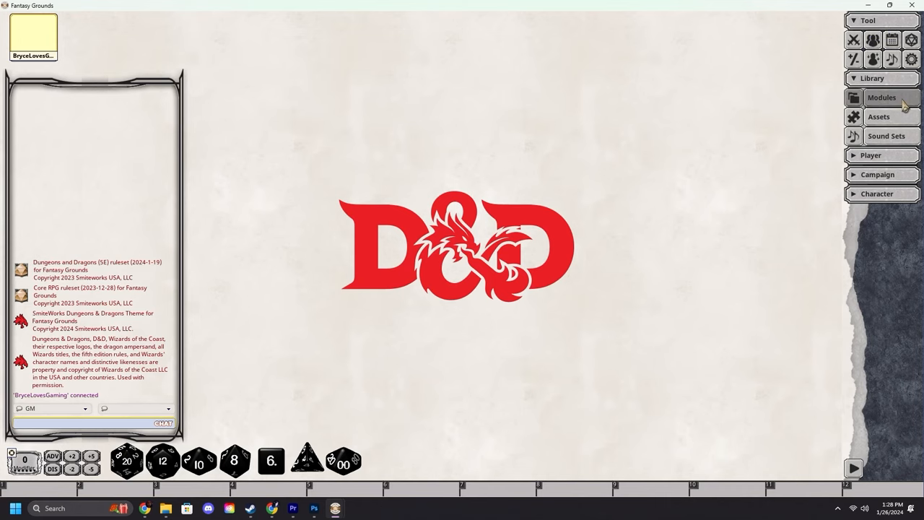
pyautogui.click(881, 97)
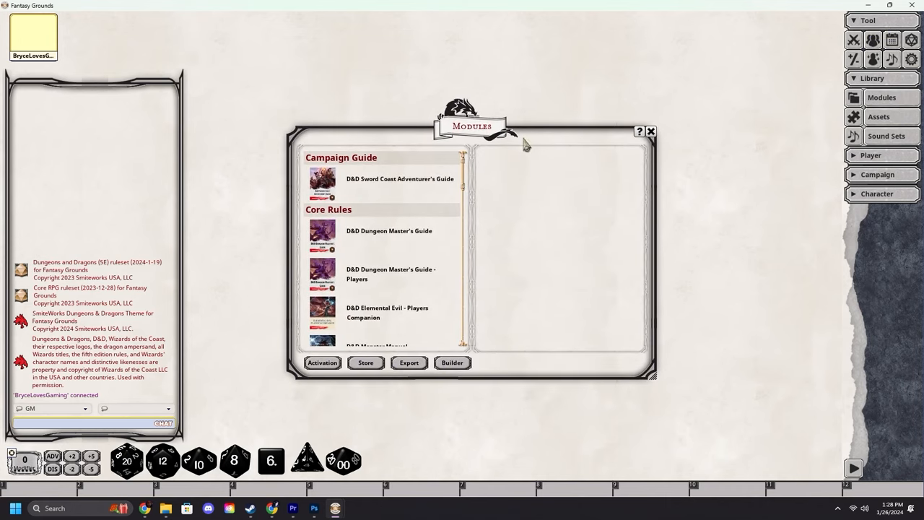
pyautogui.scroll(-3)
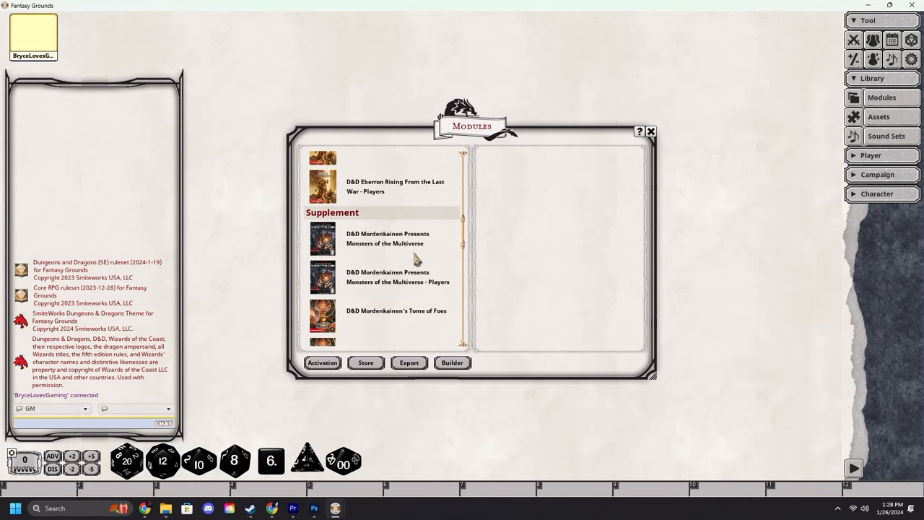
pyautogui.scroll(3)
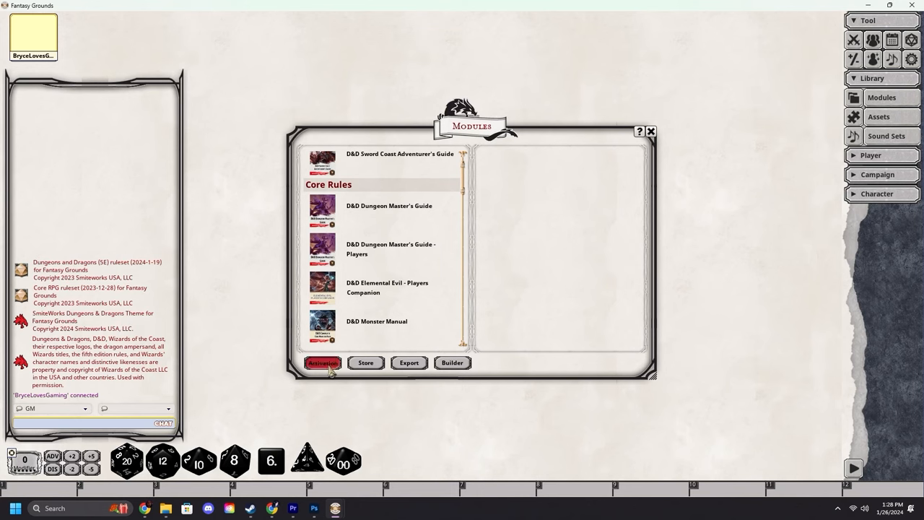
# In Module Activation page 5, load D&D Baldur's Gate Descent into Avernus and return to Modules
pyautogui.click(323, 362)
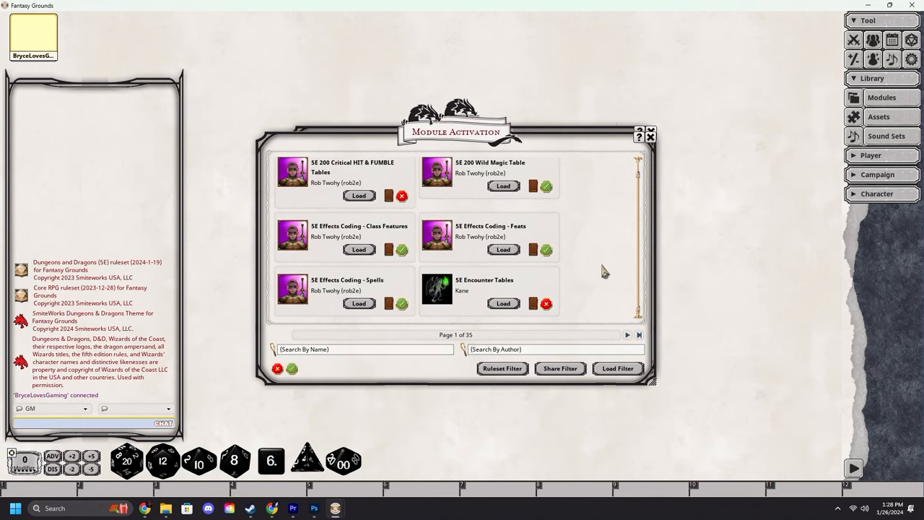
pyautogui.click(627, 335)
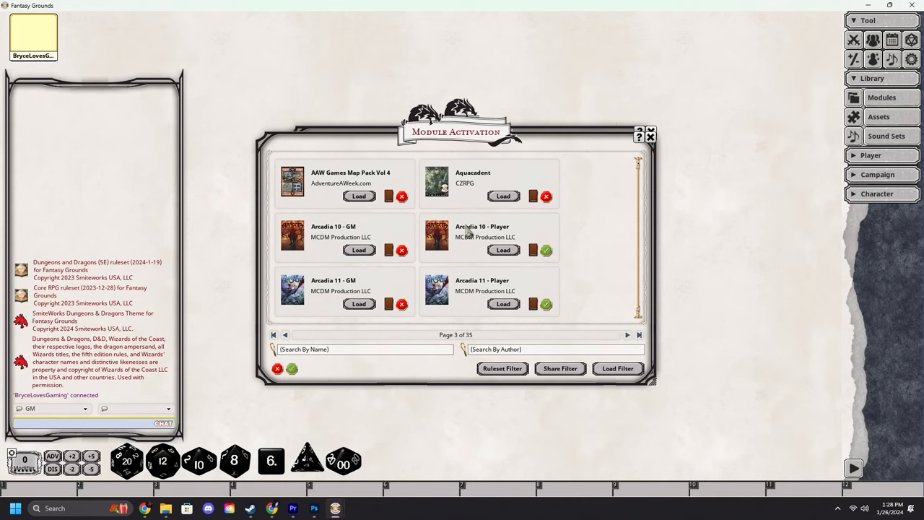
pyautogui.click(626, 335)
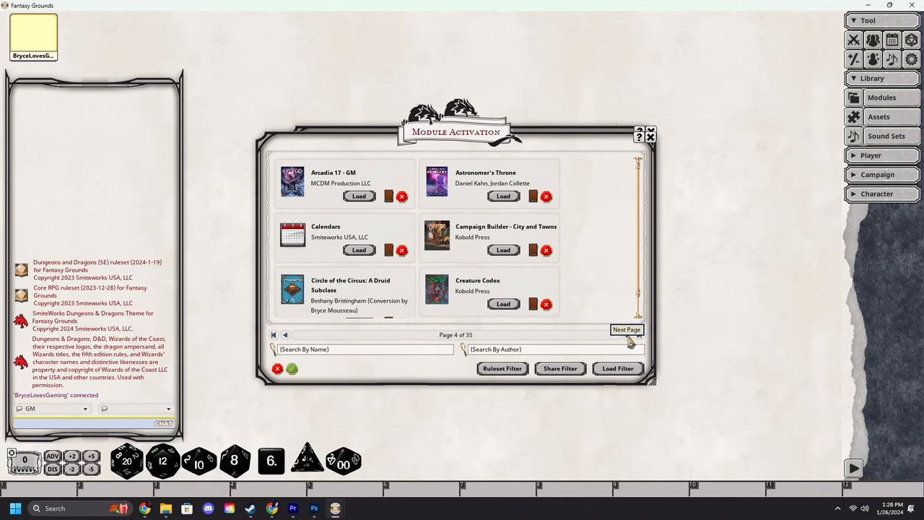
pyautogui.click(627, 335)
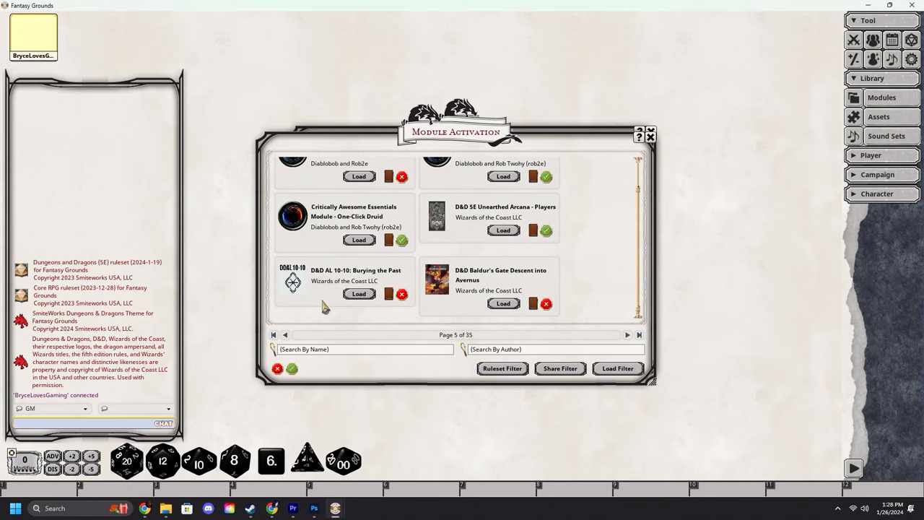
pyautogui.moveTo(510, 303)
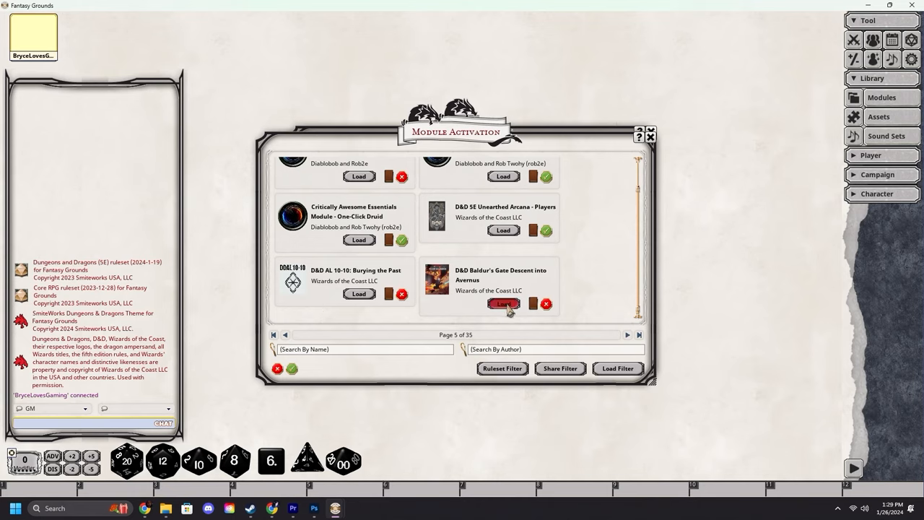
pyautogui.moveTo(561, 282)
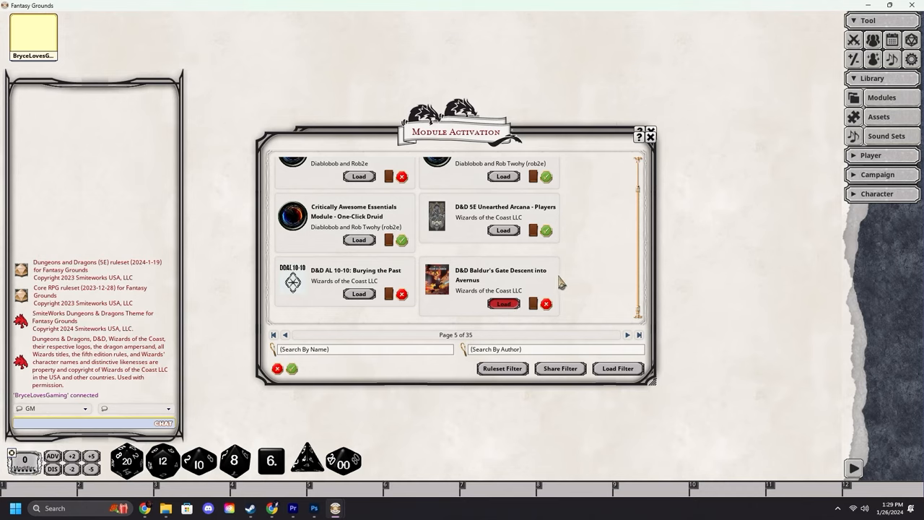
pyautogui.click(503, 303)
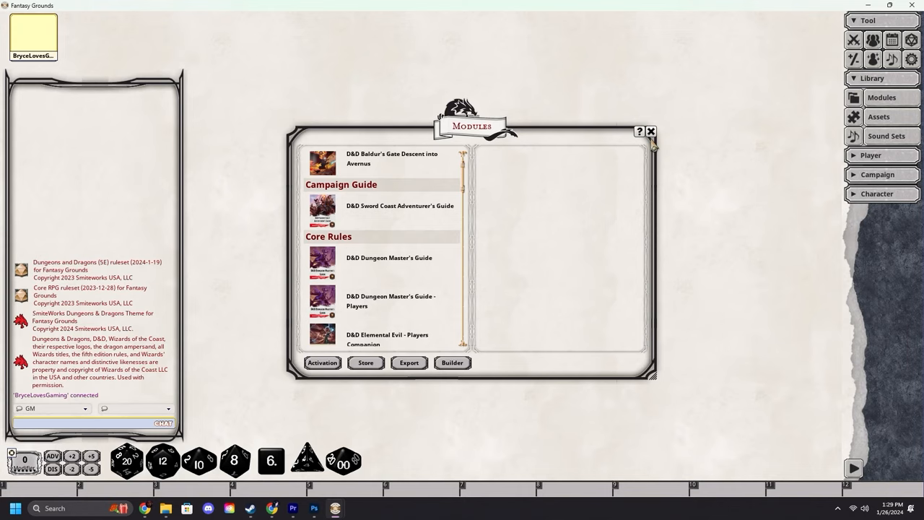
# Expand the Descent into Avernus entry to show Encounters, Images, NPCs, Quests, Story and Tables
pyautogui.scroll(3)
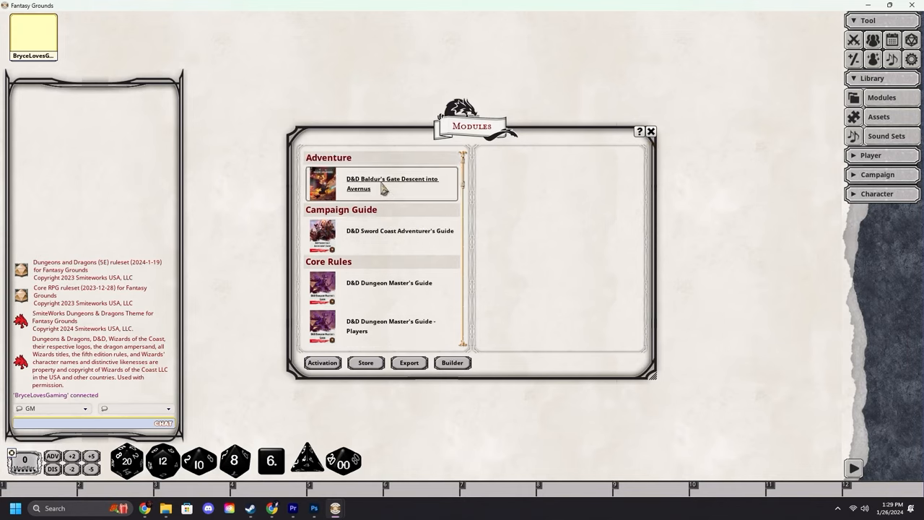
pyautogui.moveTo(349, 164)
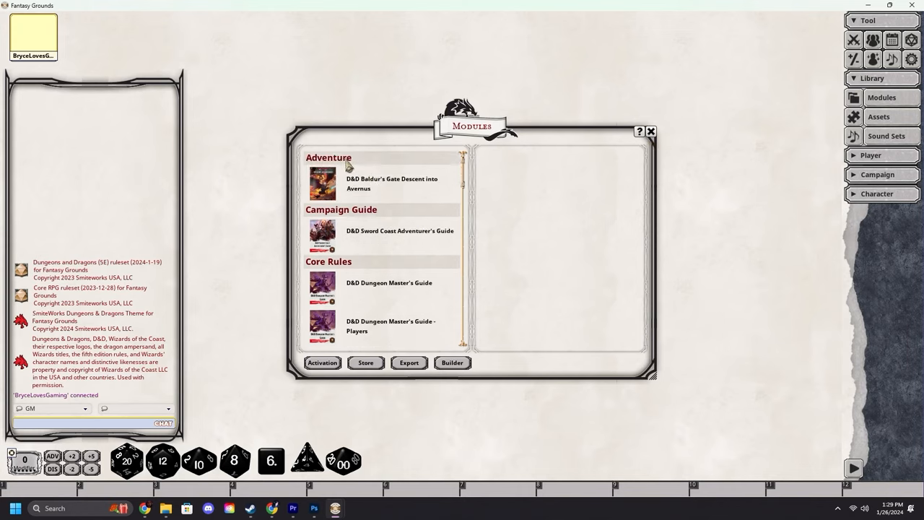
pyautogui.click(393, 181)
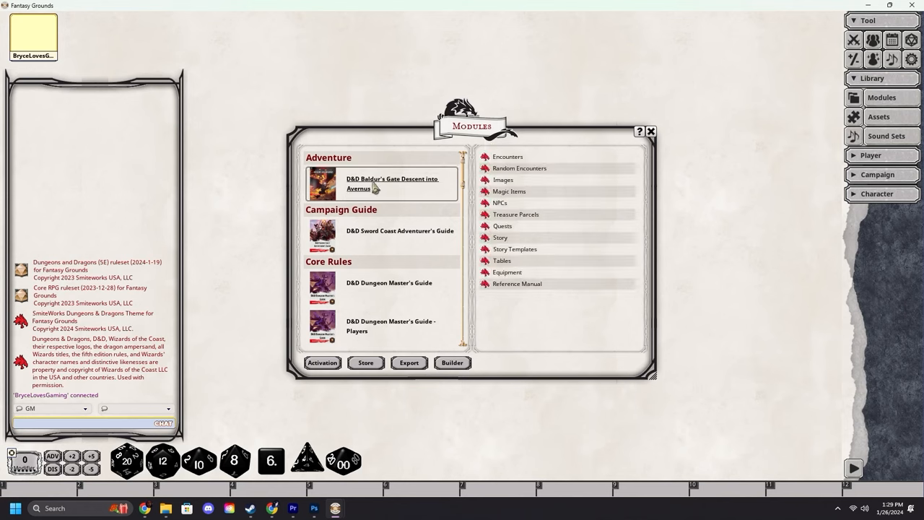
pyautogui.moveTo(388, 201)
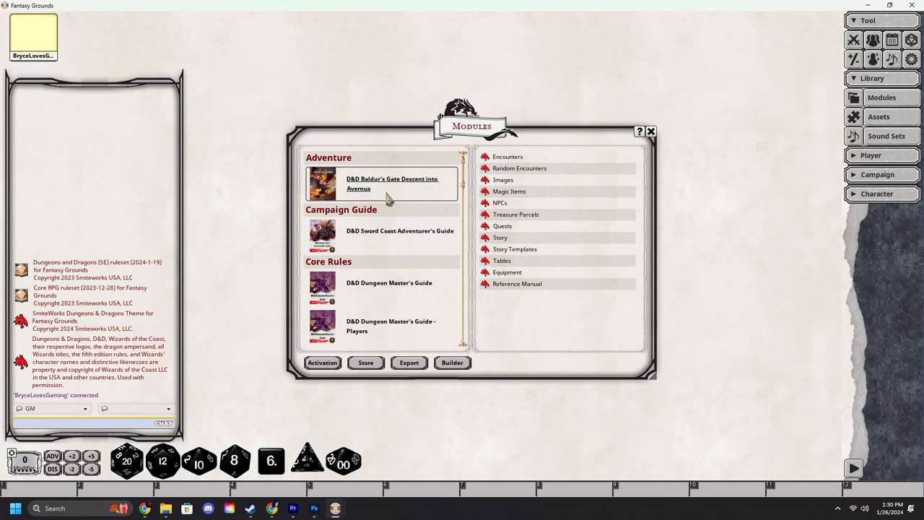
# Filter activation by 'de', unload Descent into Avernus and load Descent into Avernus Players
pyautogui.click(322, 362)
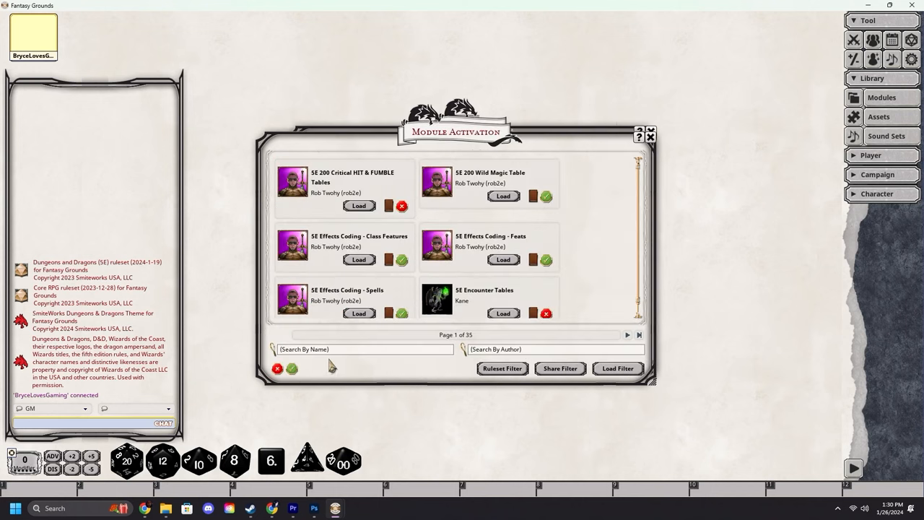
pyautogui.write('de')
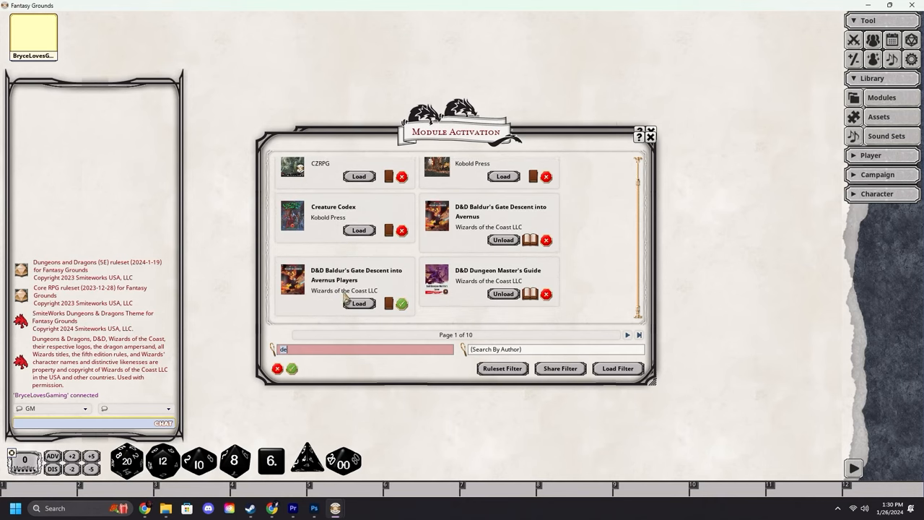
pyautogui.moveTo(350, 291)
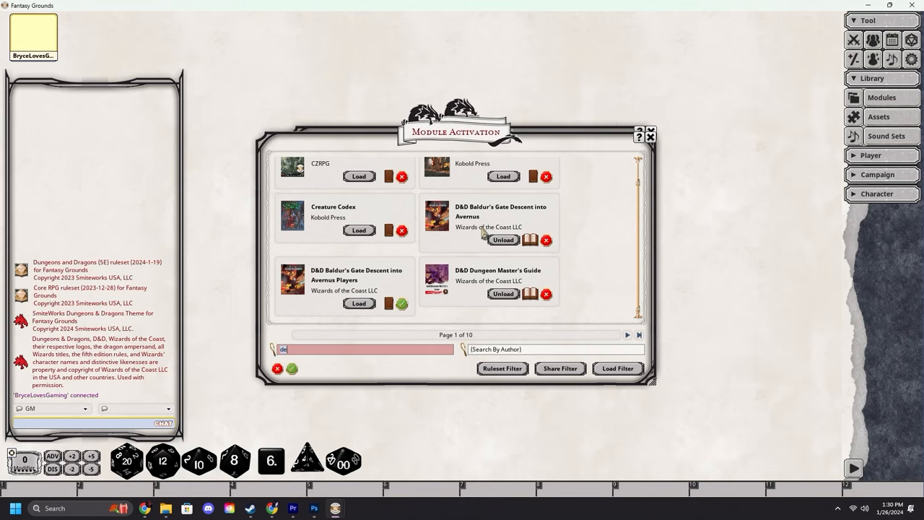
pyautogui.moveTo(505, 249)
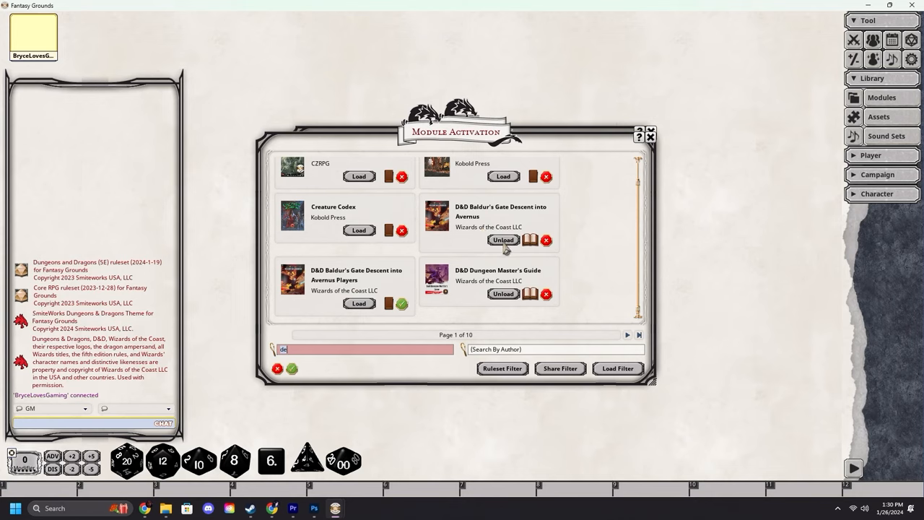
pyautogui.click(502, 239)
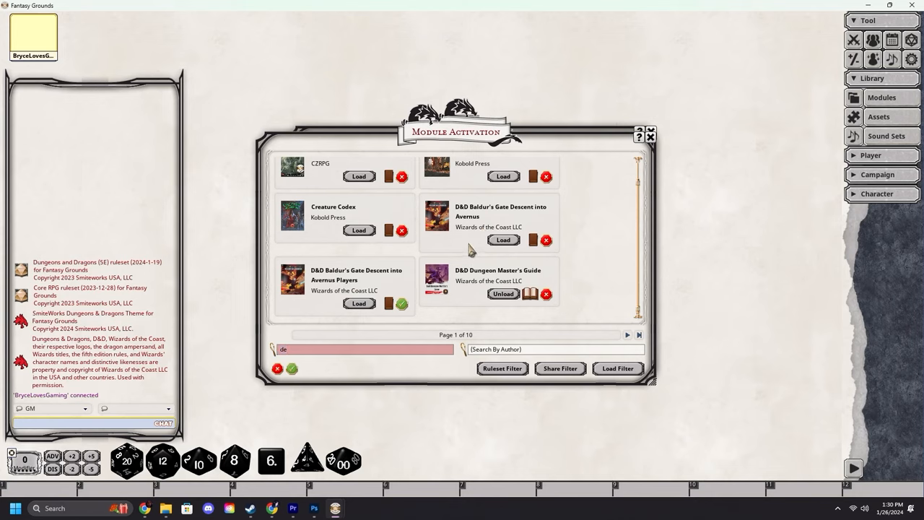
pyautogui.moveTo(364, 310)
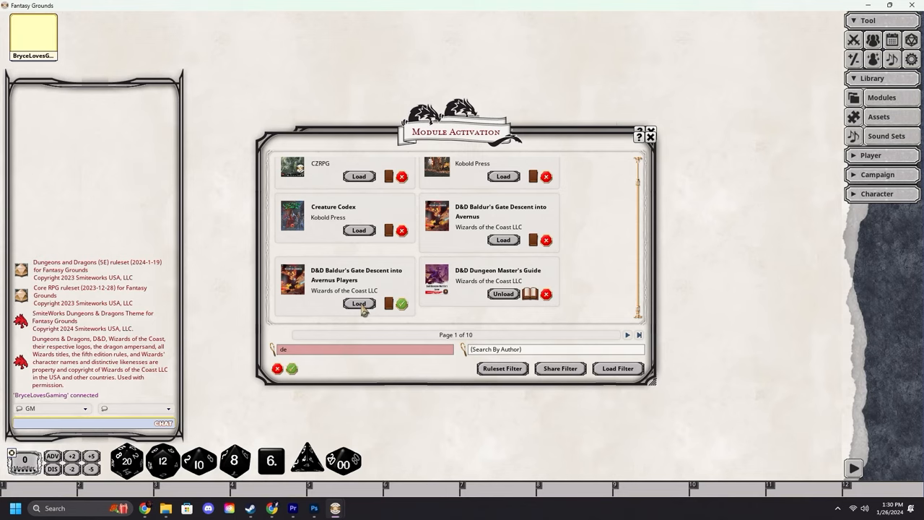
pyautogui.click(358, 303)
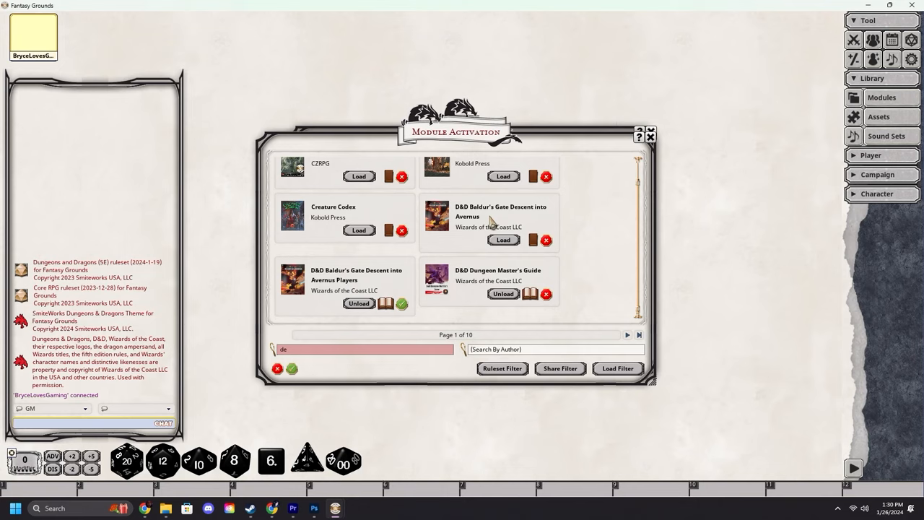
pyautogui.moveTo(353, 287)
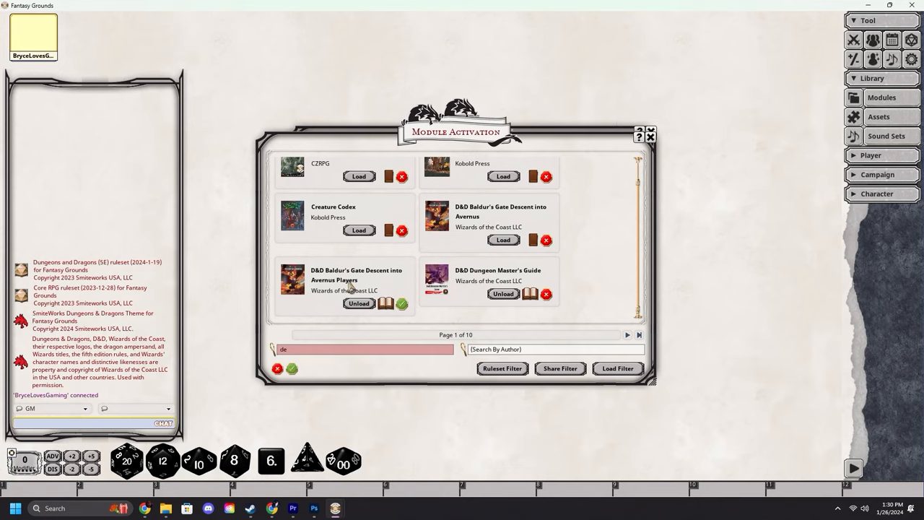
pyautogui.moveTo(483, 225)
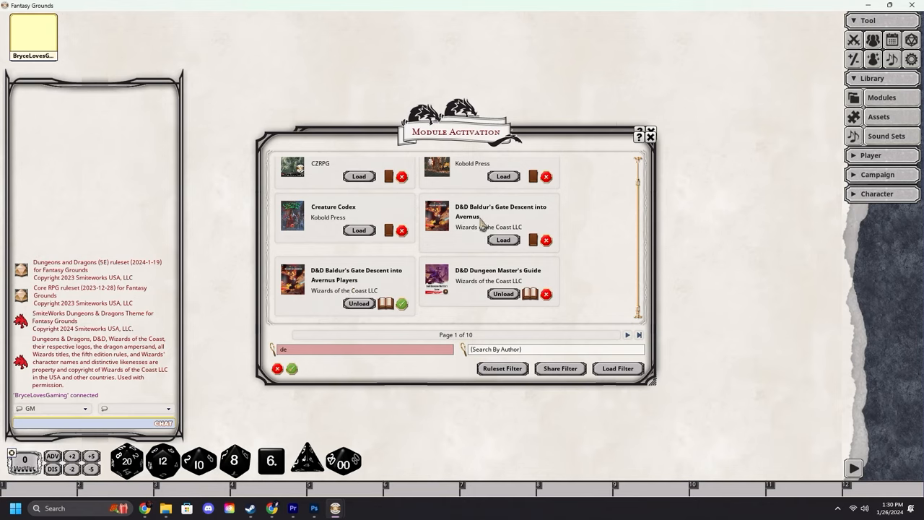
pyautogui.moveTo(349, 288)
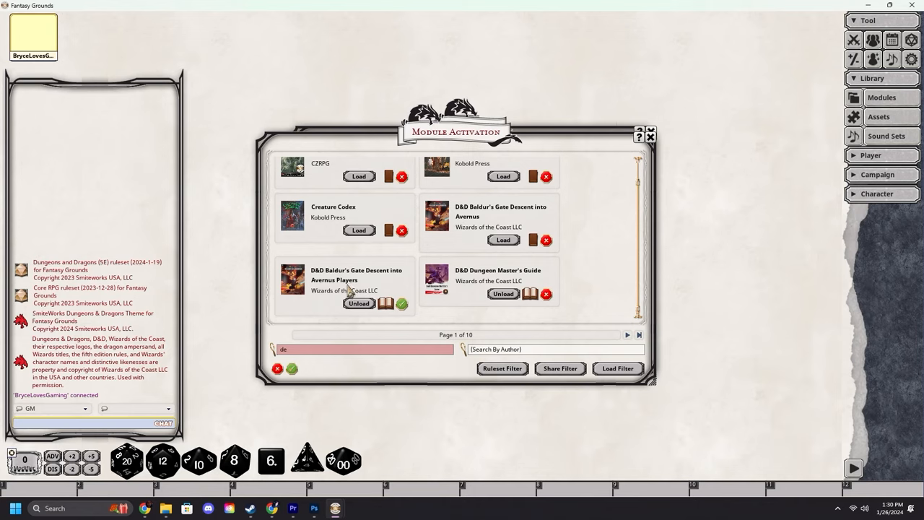
pyautogui.moveTo(493, 215)
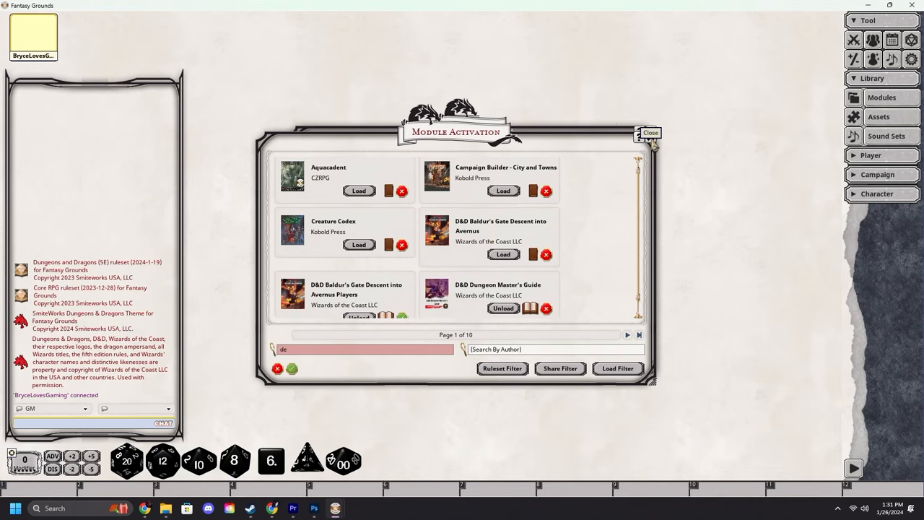
# Close Module Activation, browse the loaded modules and select D&D Sword Coast Adventurer's Guide
pyautogui.click(649, 133)
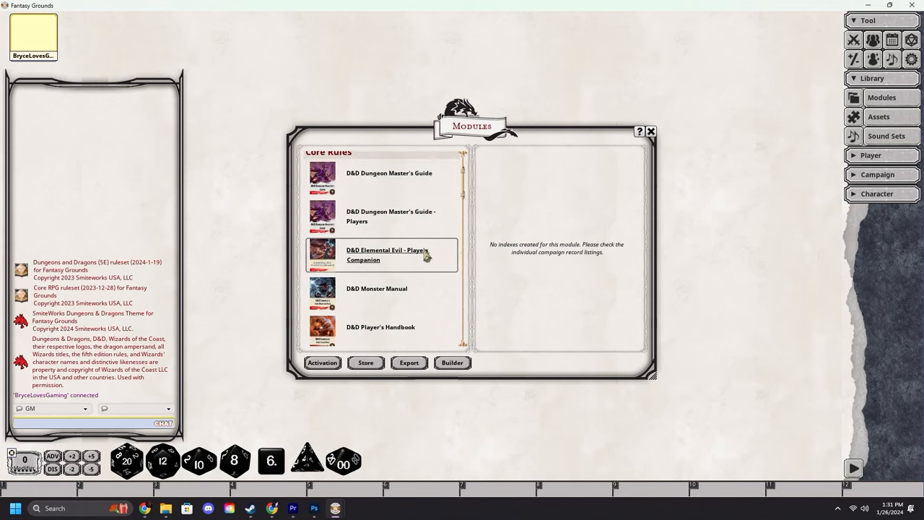
pyautogui.scroll(-3)
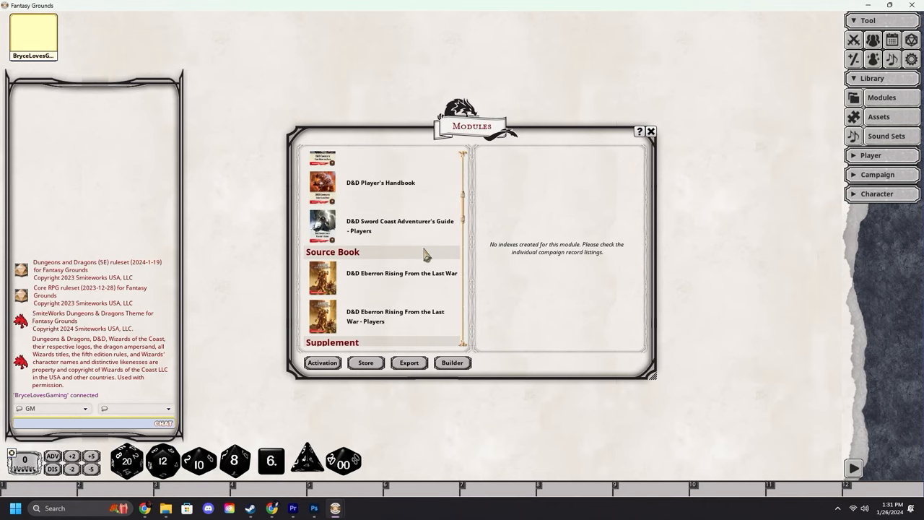
pyautogui.scroll(3)
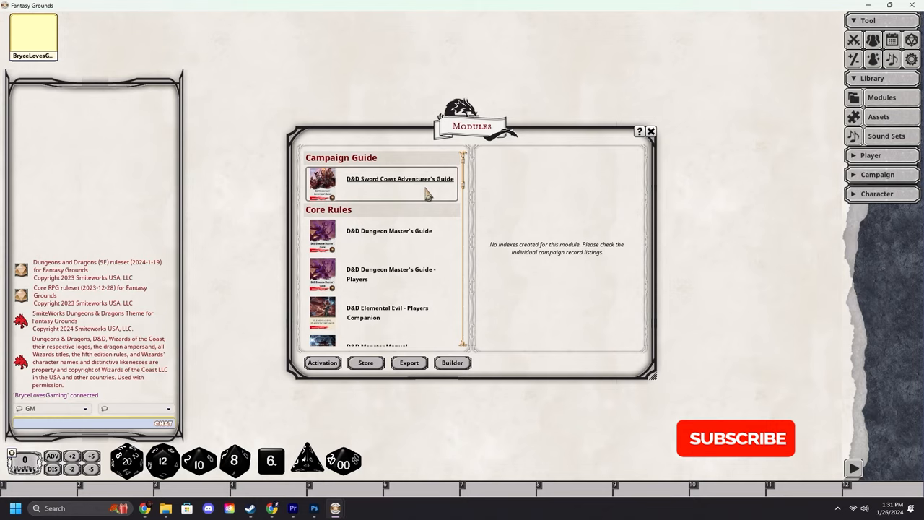
pyautogui.click(736, 439)
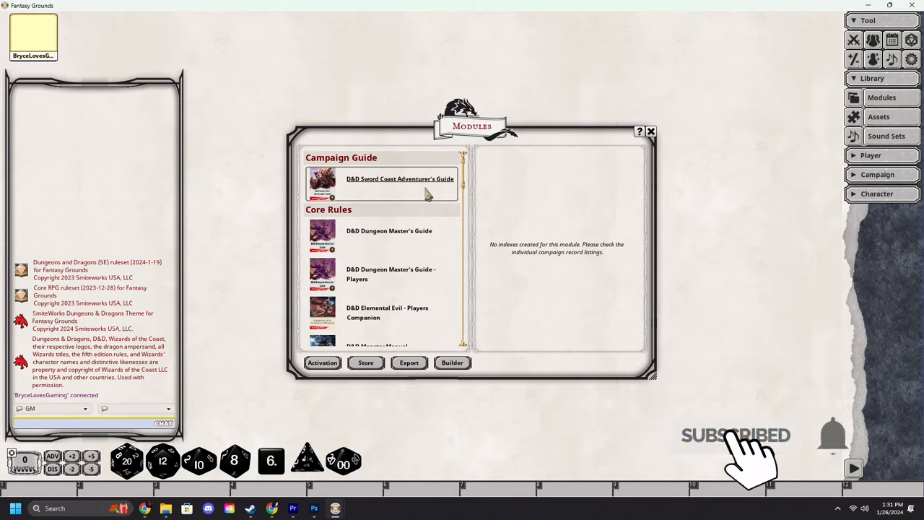